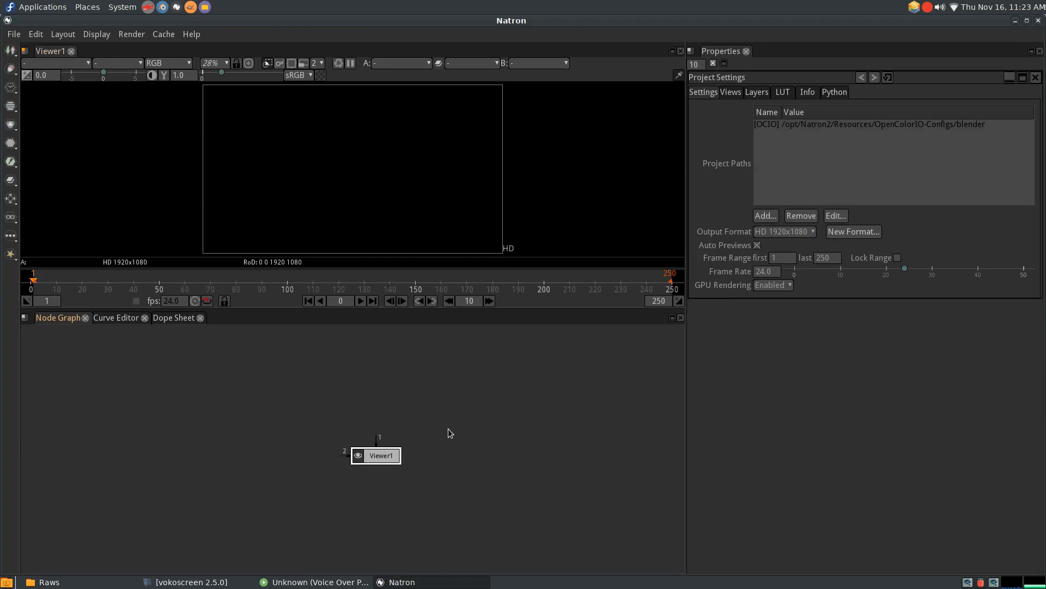
mouse_move(434, 425)
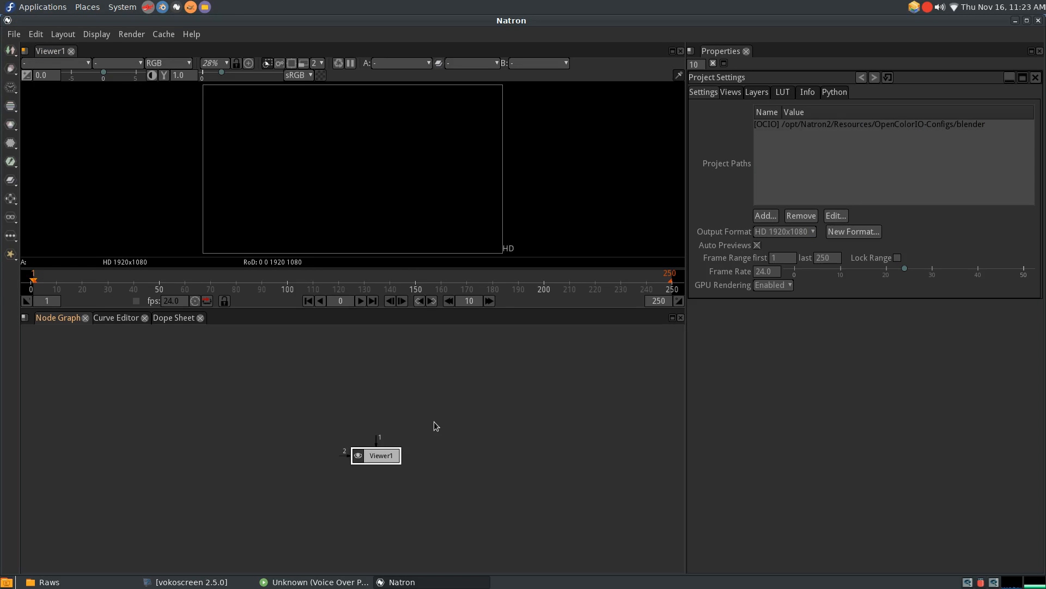
mouse_move(394, 361)
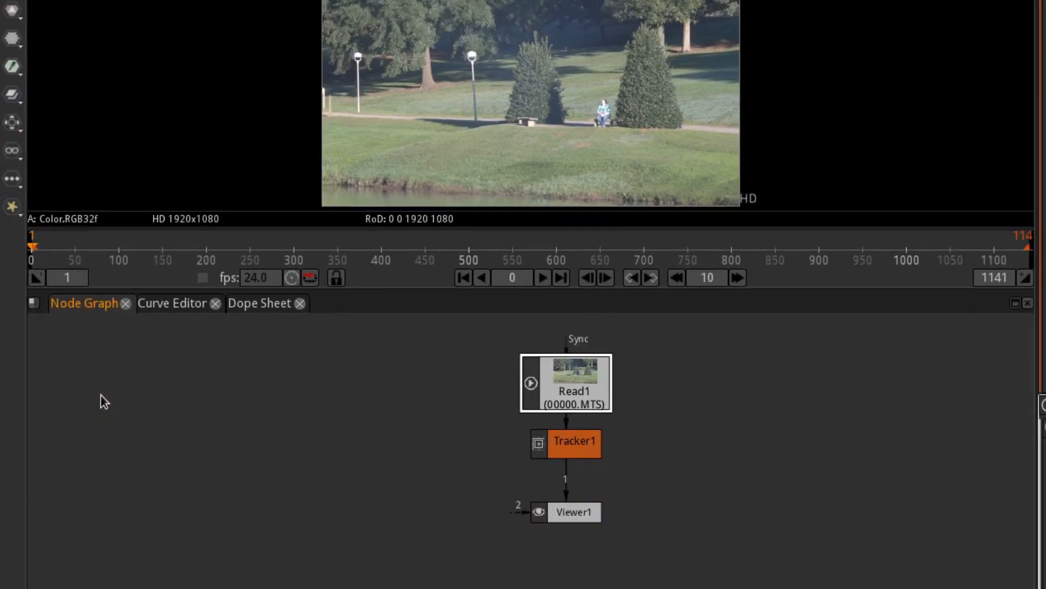
Open the Tracker1 node's properties panel from the Node Graph.
double_click(574, 442)
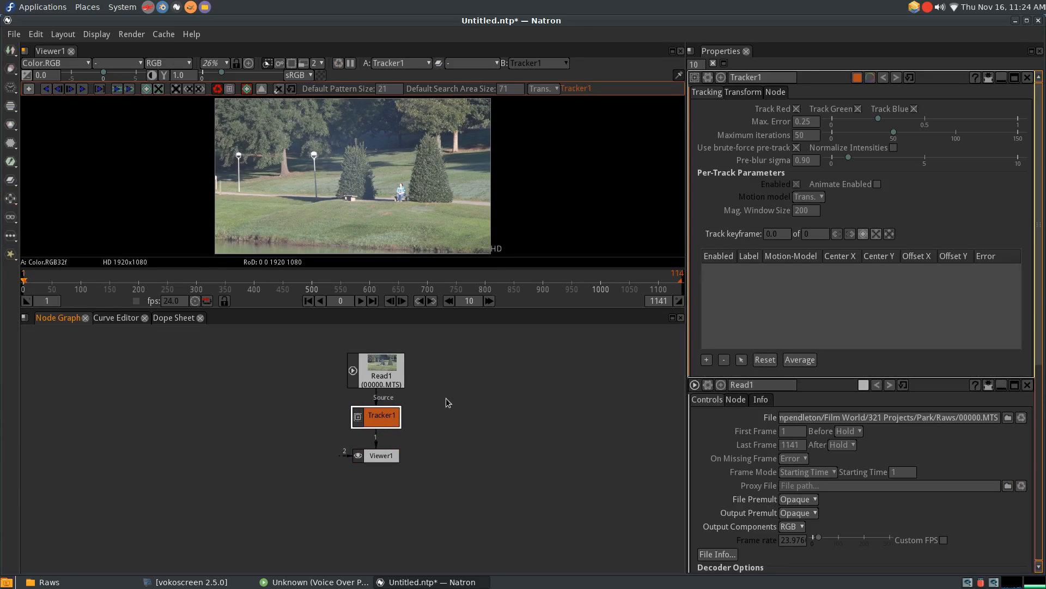
mouse_move(433, 395)
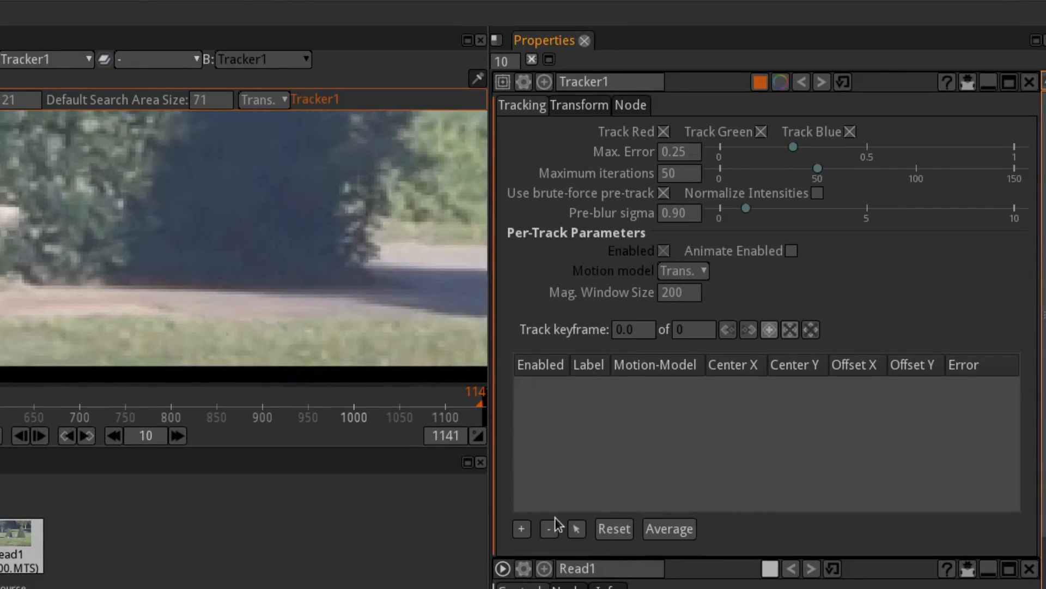
mouse_move(597, 416)
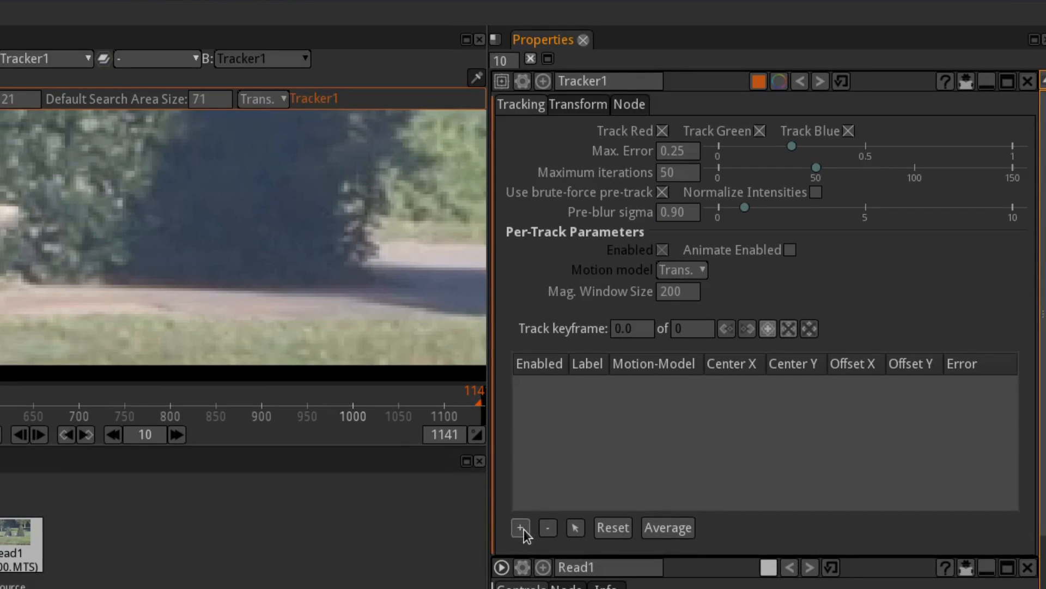
Add track1 to the Tracker node's track table for the bench.
click(520, 528)
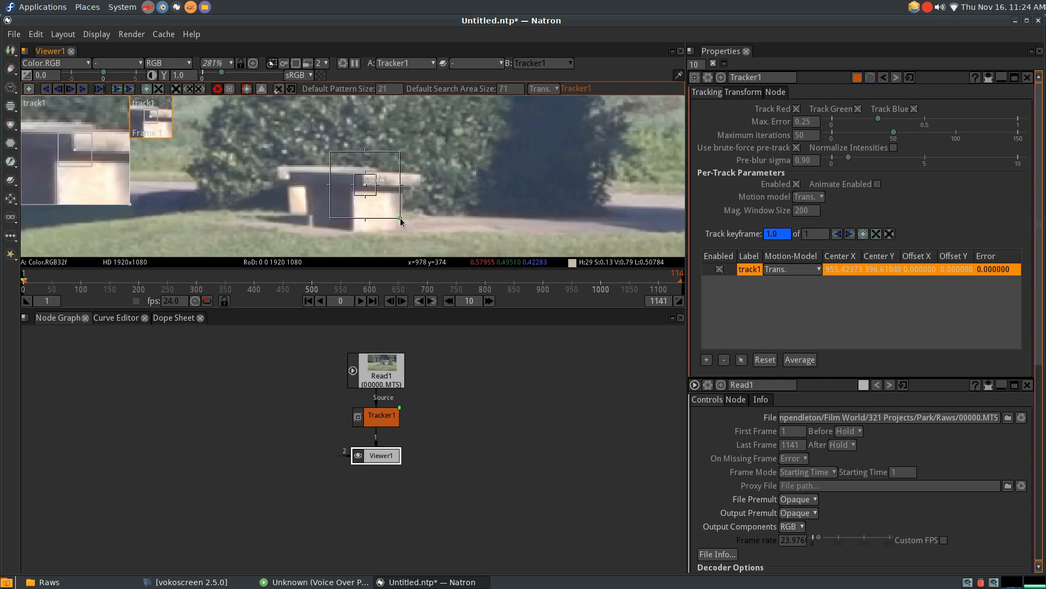
mouse_move(437, 206)
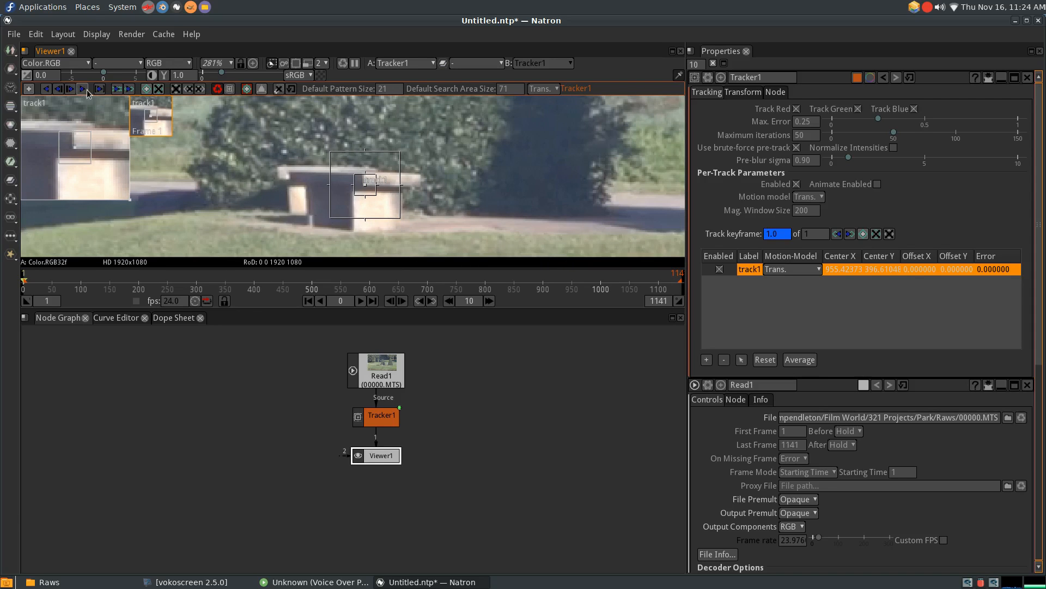
Track track1 forward on the bench up to about frame 189.
click(81, 89)
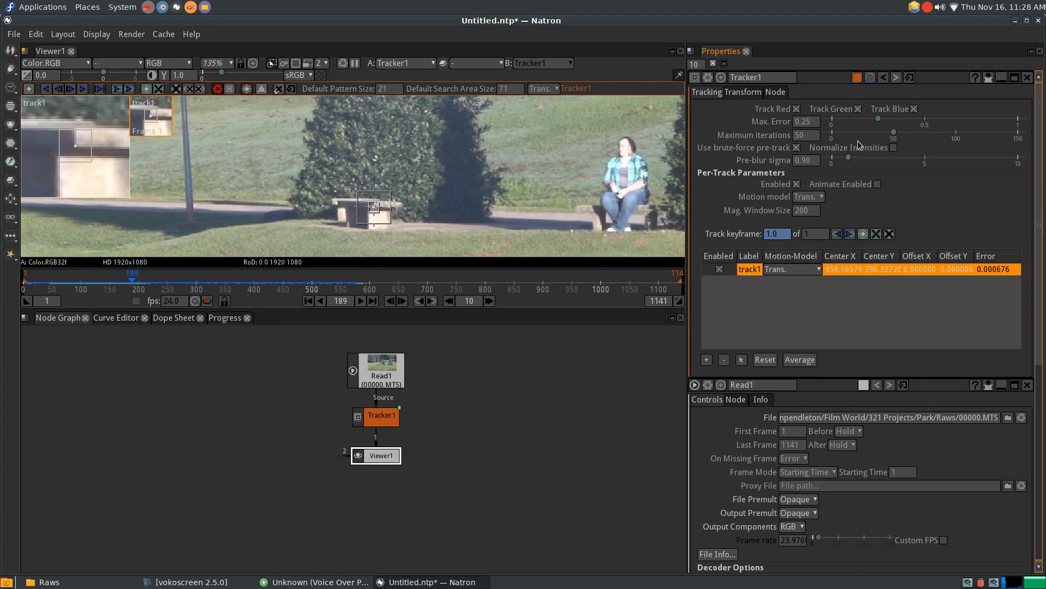
In the Transform tab, switch Transform Type from CornerPin to Transform.
click(742, 92)
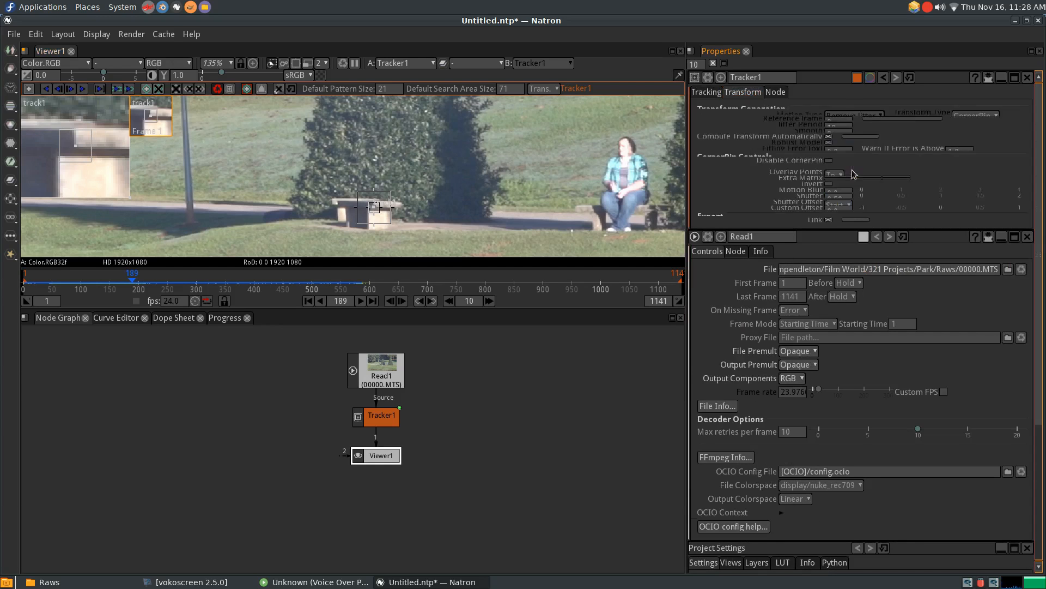
click(975, 121)
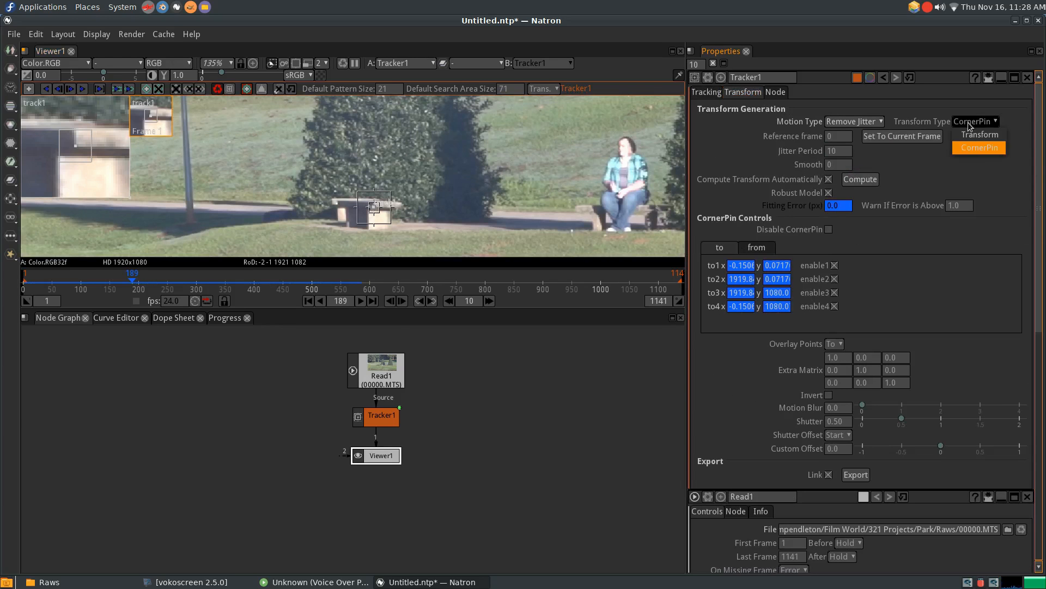
click(978, 134)
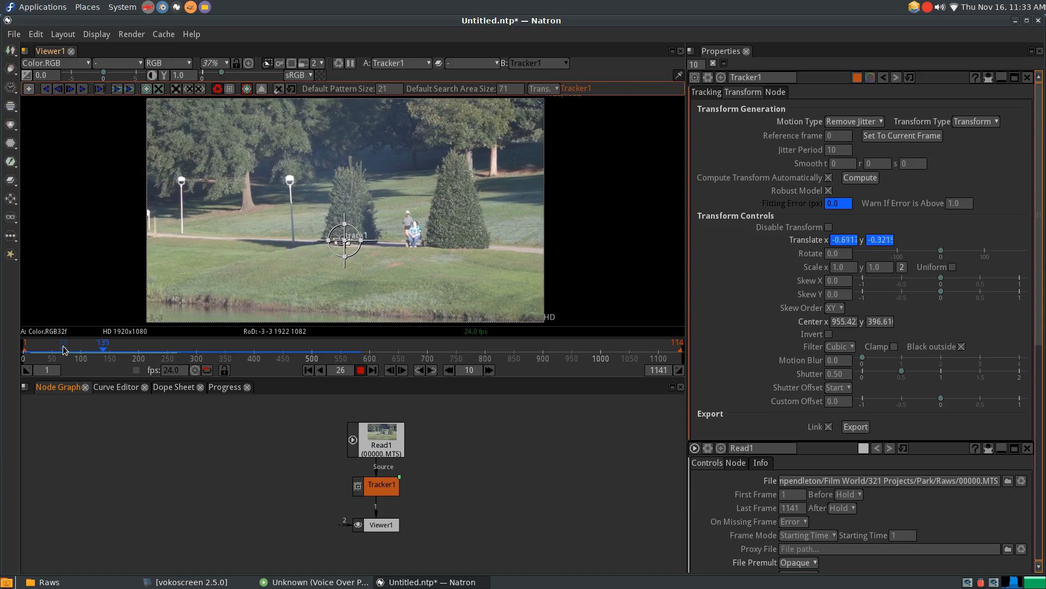
Scrub to frame 253 and set the transform's Scale x to 1.04.
drag(102, 347, 131, 348)
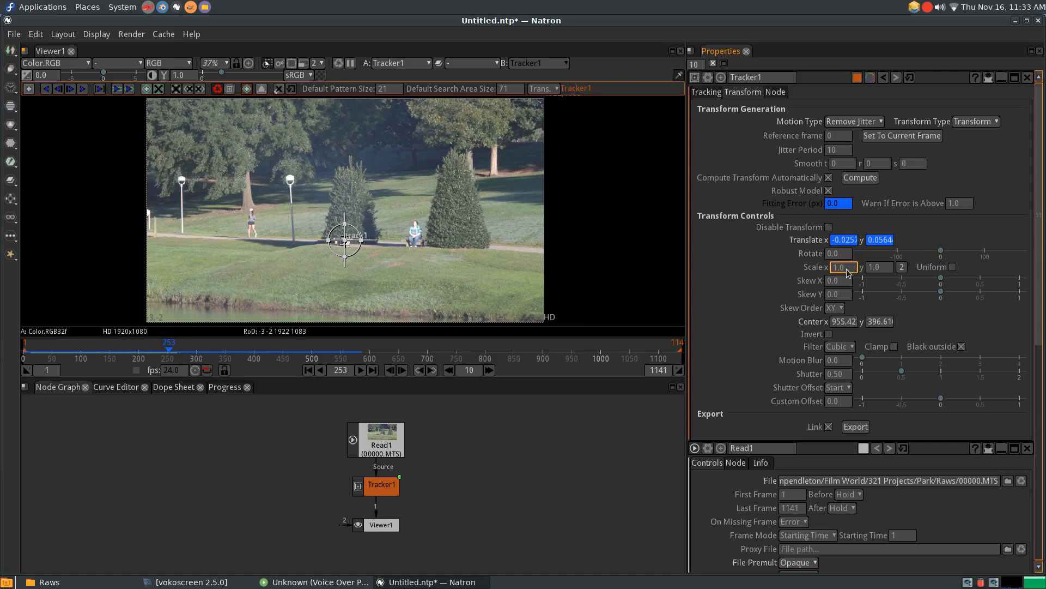
text(1.04)
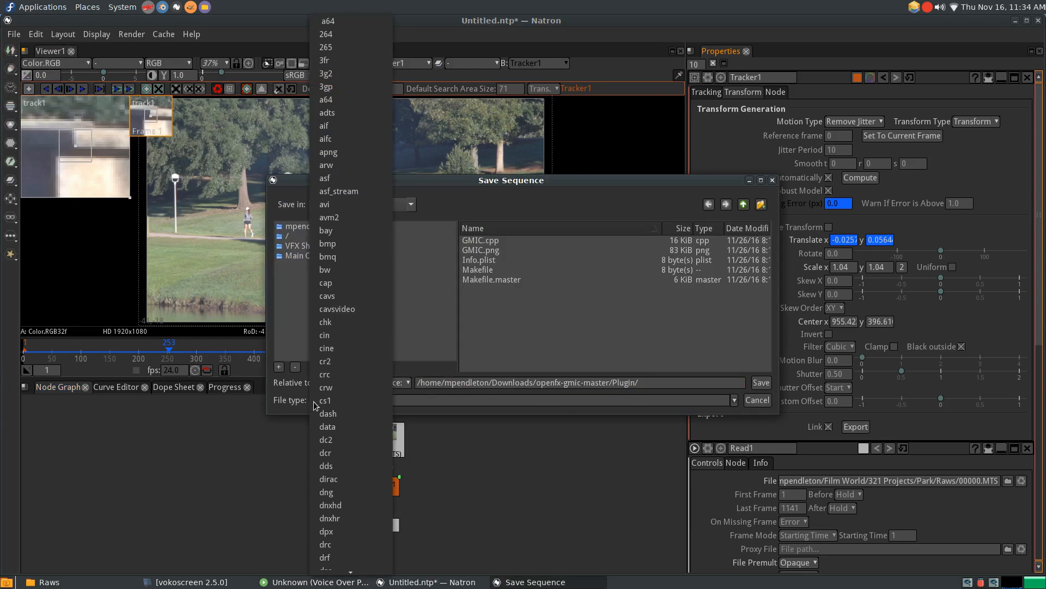
Save Write1 output as png Frame_# in a new Stabilized folder, then start rendering.
scroll(down, 3)
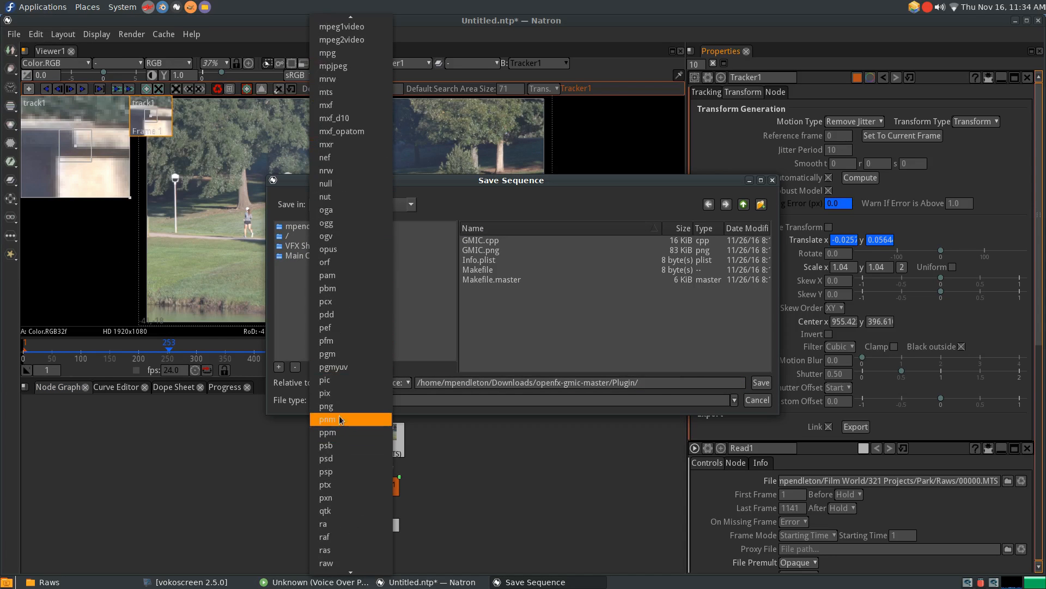
click(761, 204)
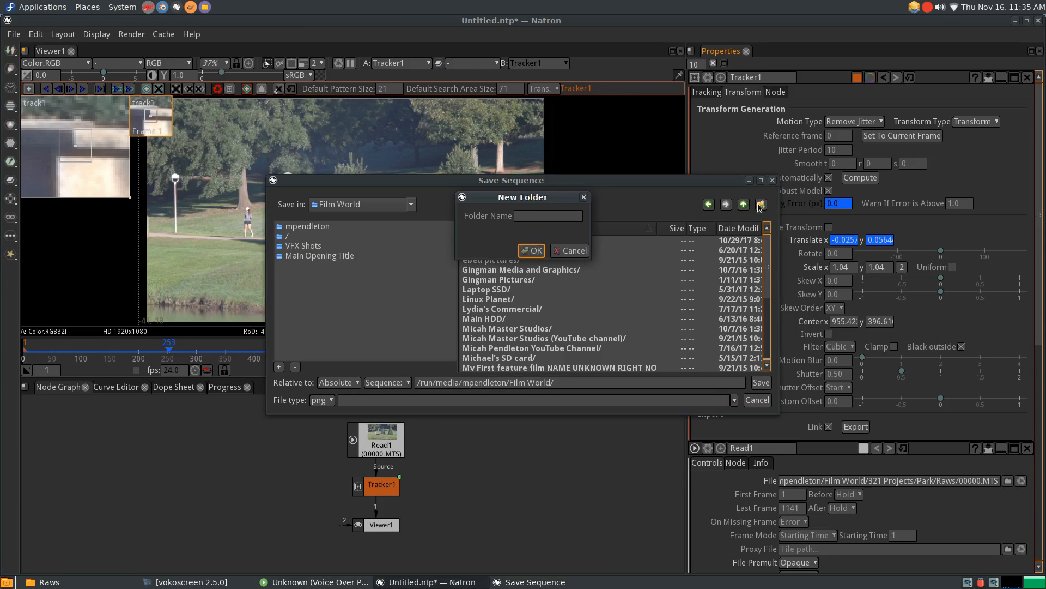
text(Stabili)
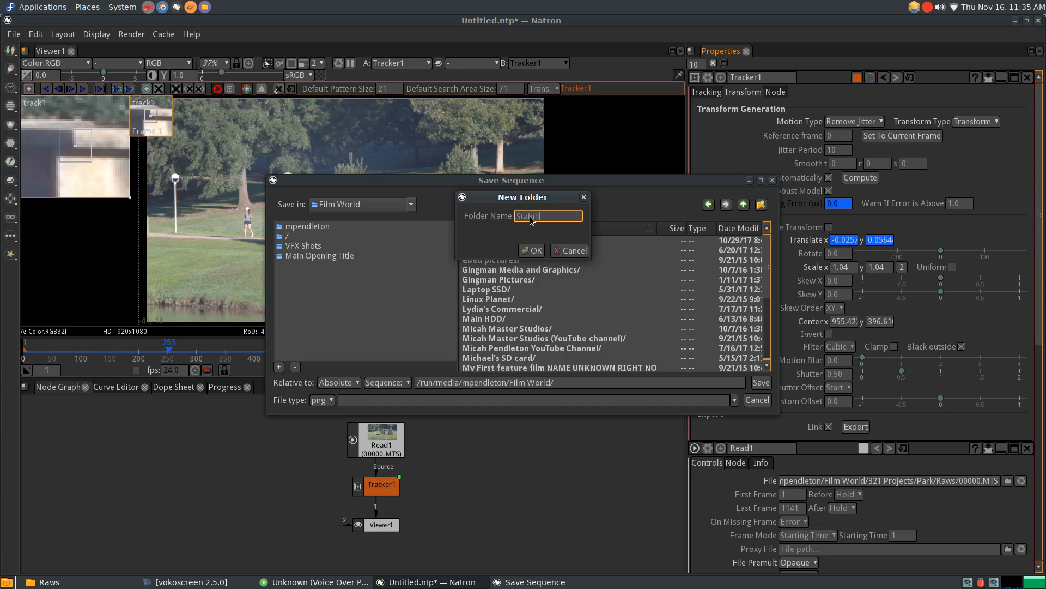
click(532, 250)
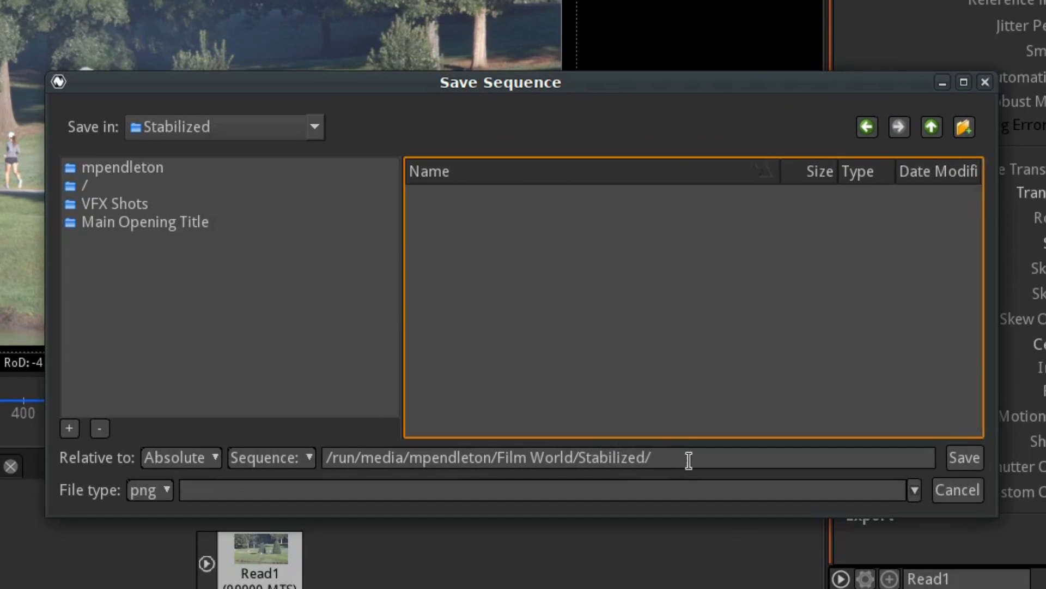
text(Fre)
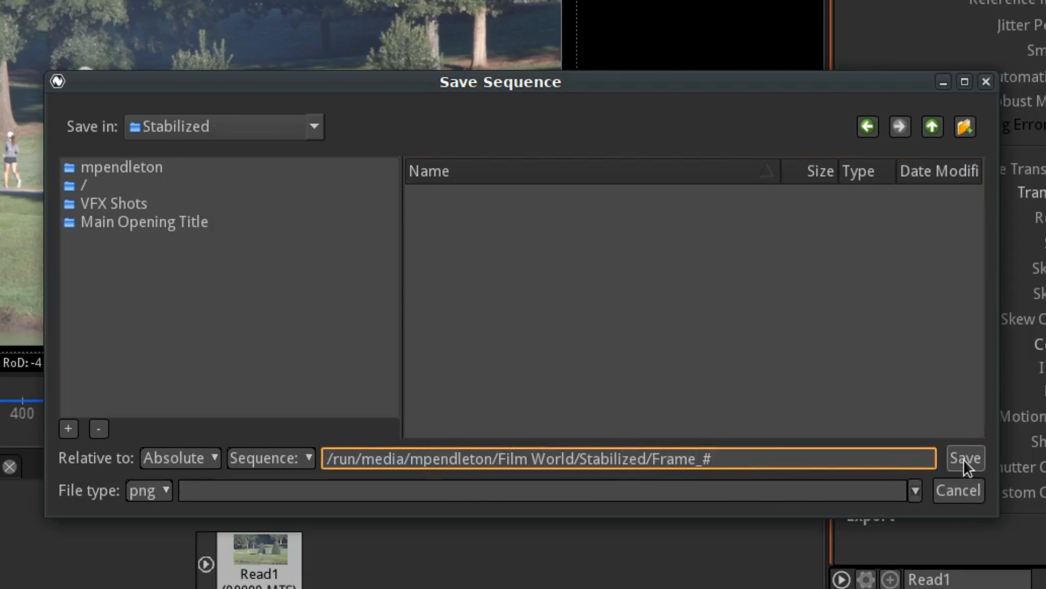
click(964, 458)
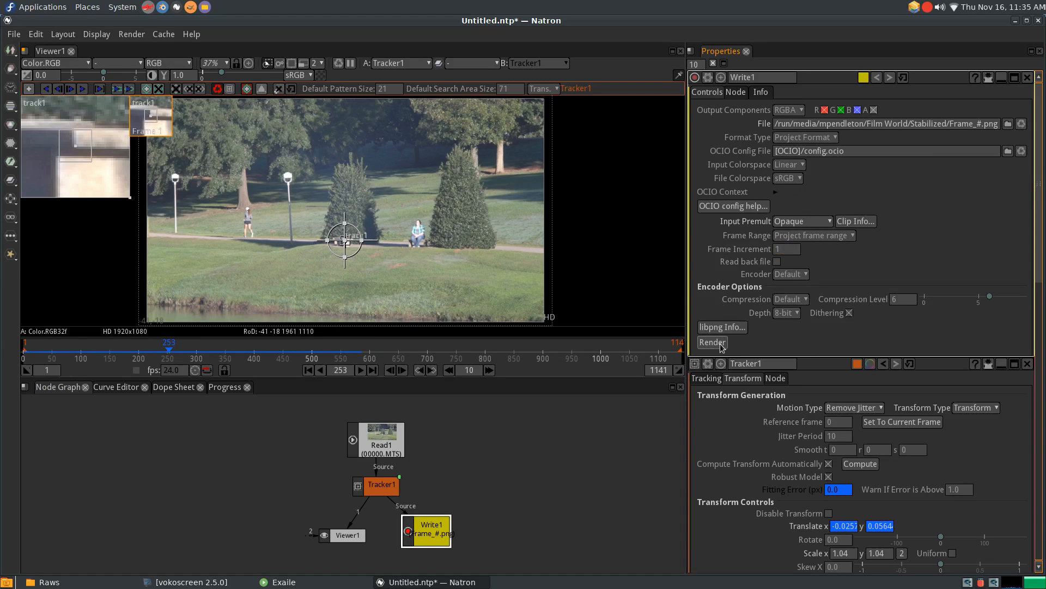
click(711, 342)
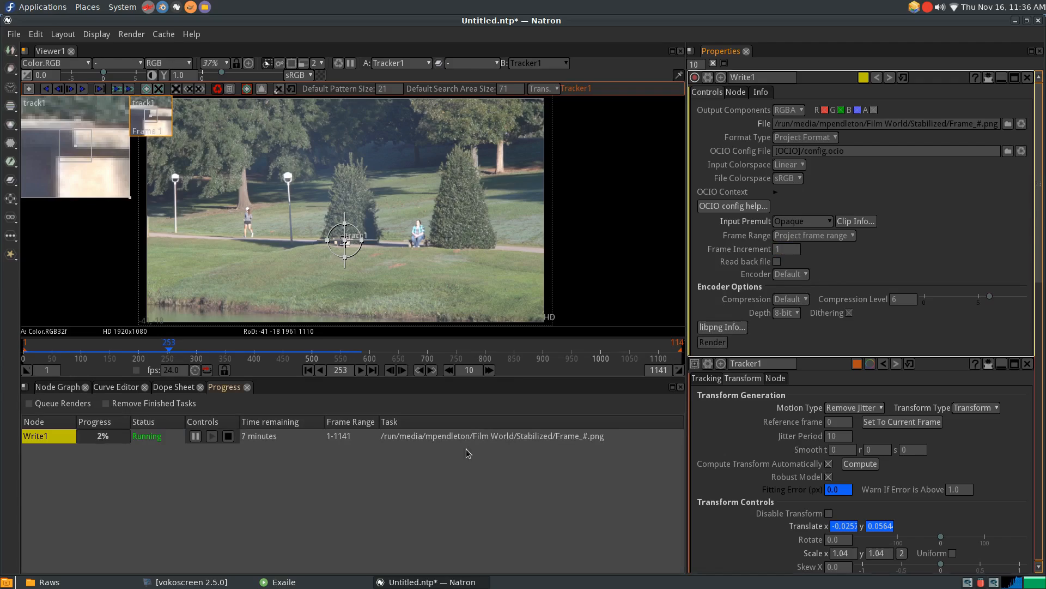